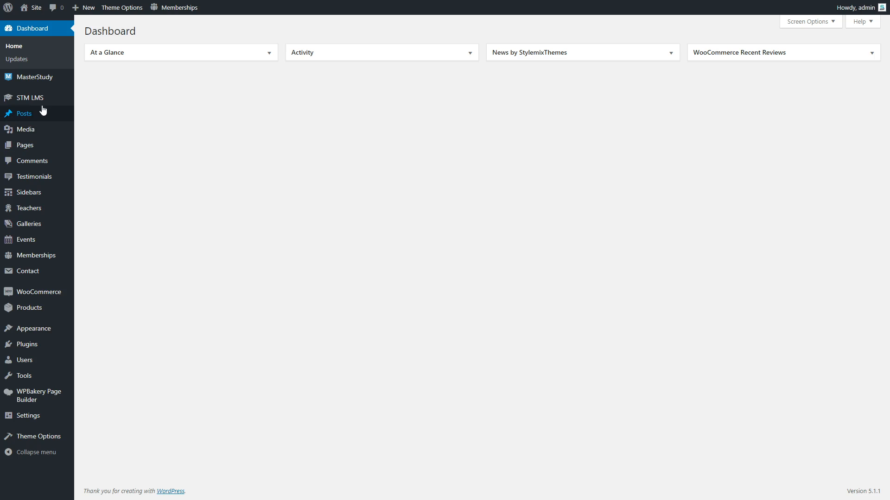
Enable the Statistics and Payout addon from the LMS settings Addons tab.
click(32, 97)
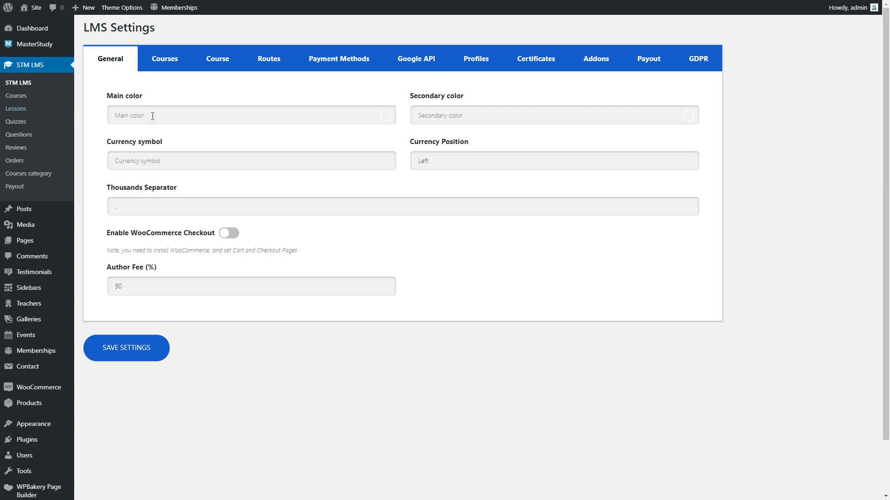
click(595, 58)
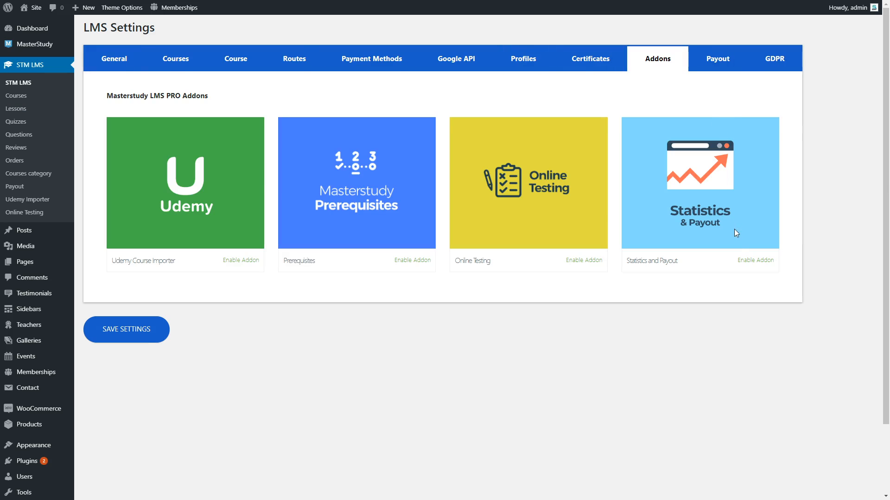
right_click(679, 291)
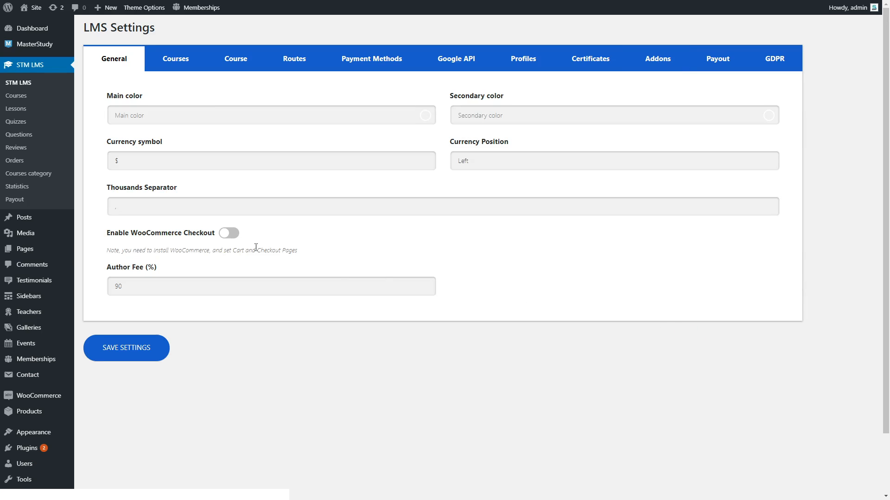
View sales statistics: total amount, author earnings, website fee and completed orders.
click(17, 187)
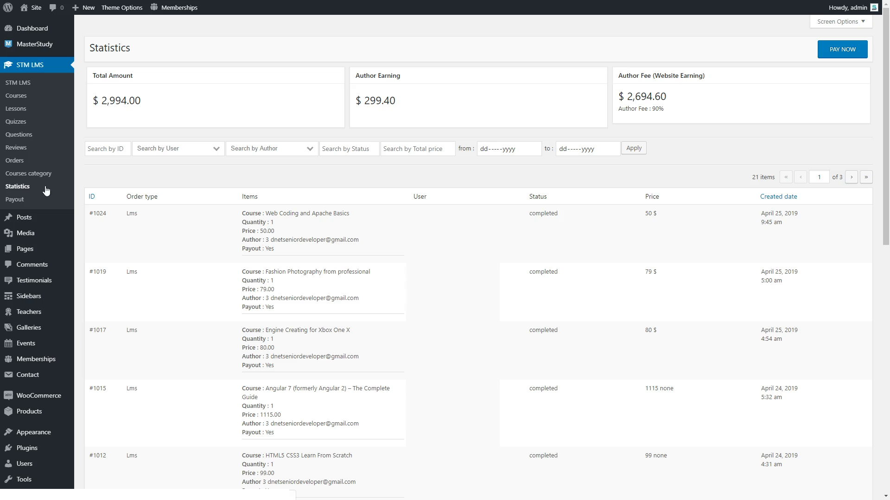
scroll(down, 3)
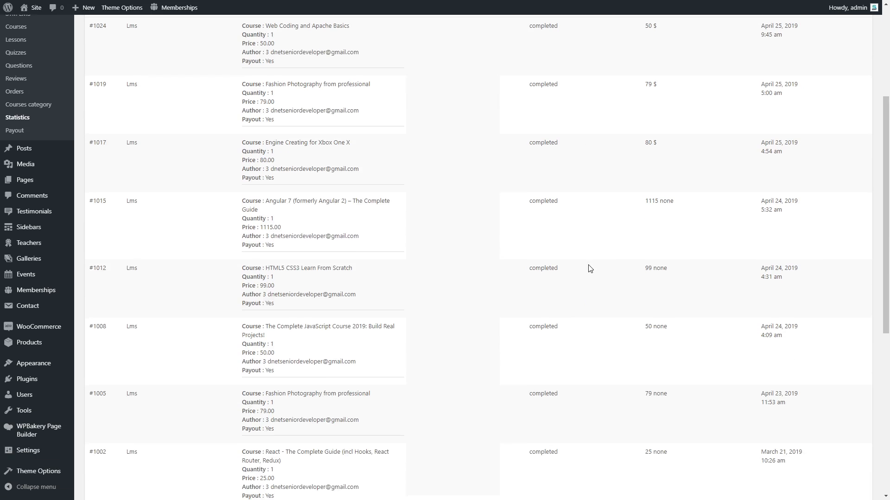
scroll(up, 3)
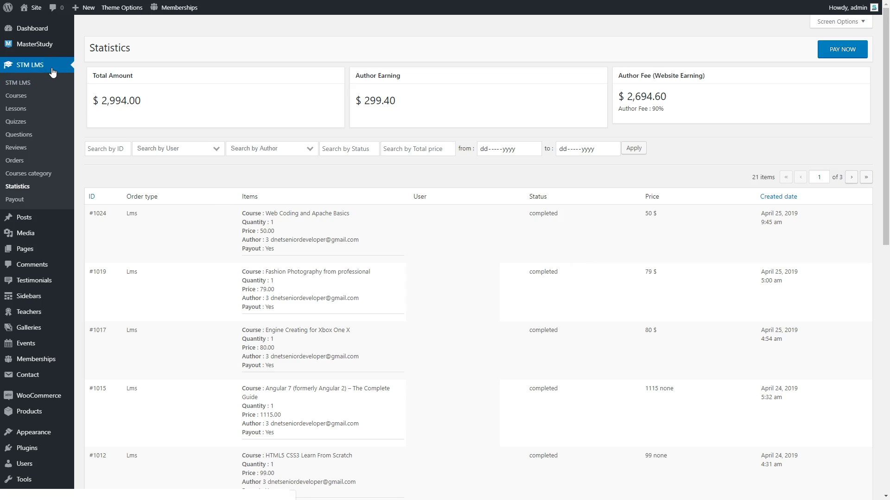
Copy the cron define line from the Payout settings and open wp-config.php in Notepad.
click(26, 64)
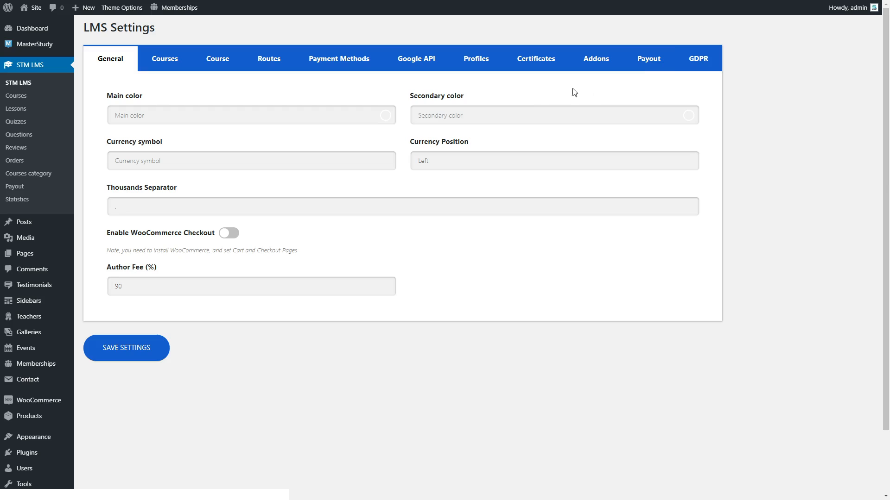
click(648, 58)
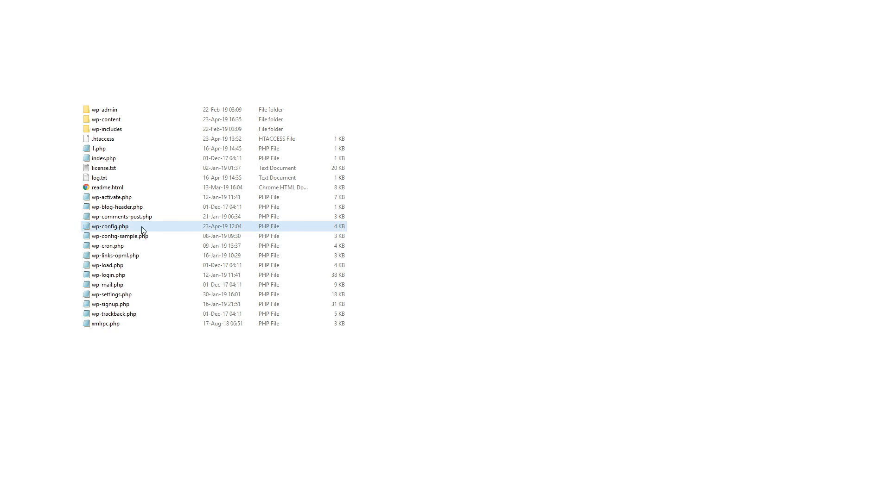
double_click(109, 225)
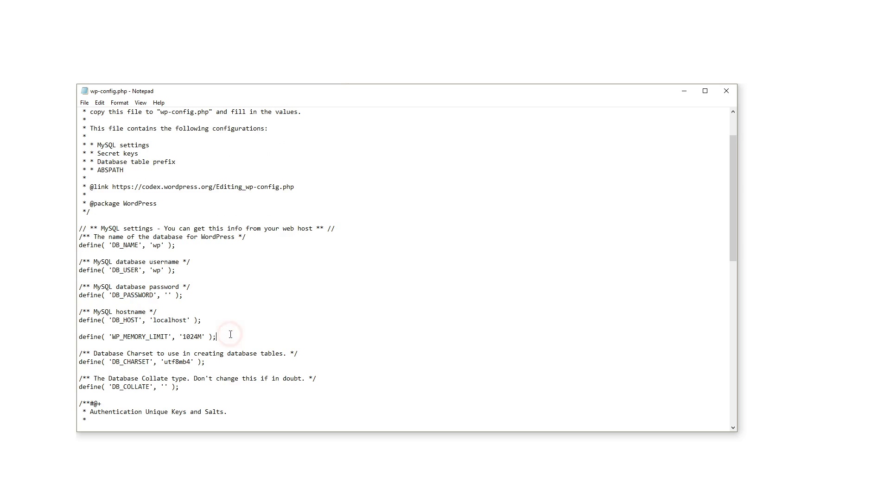
Paste define('DISABLE_WP_CRON', true); after the WP_MEMORY_LIMIT line in wp-config.php.
text(define('DISABLE_WP_CRON', true);)
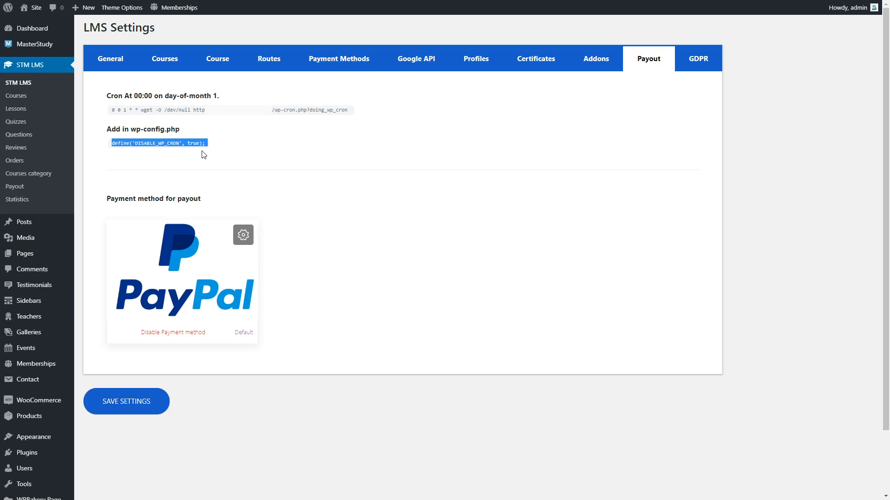
Return to the General tab of the LMS settings showing the author fee.
click(242, 235)
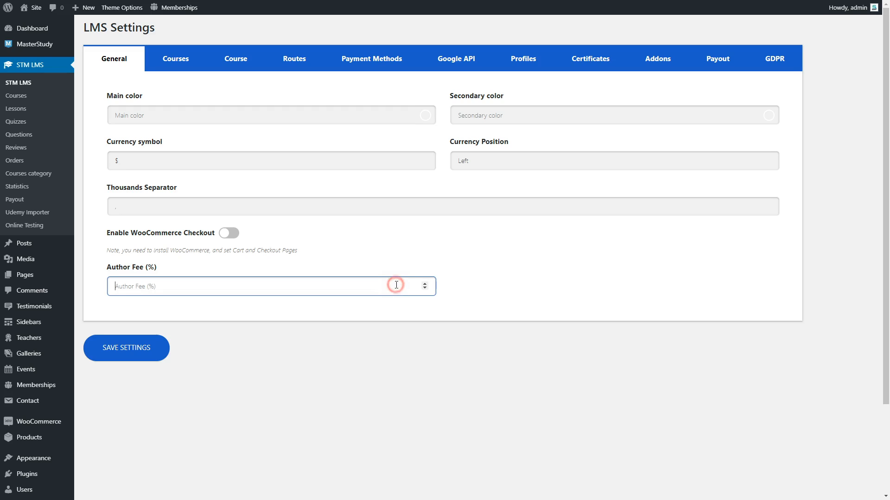
Set the Author Fee (%) field to 80.
text(80)
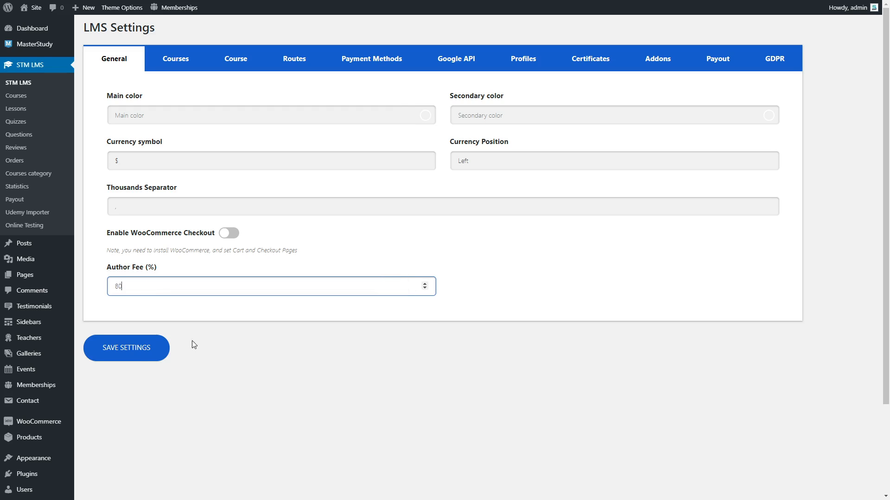